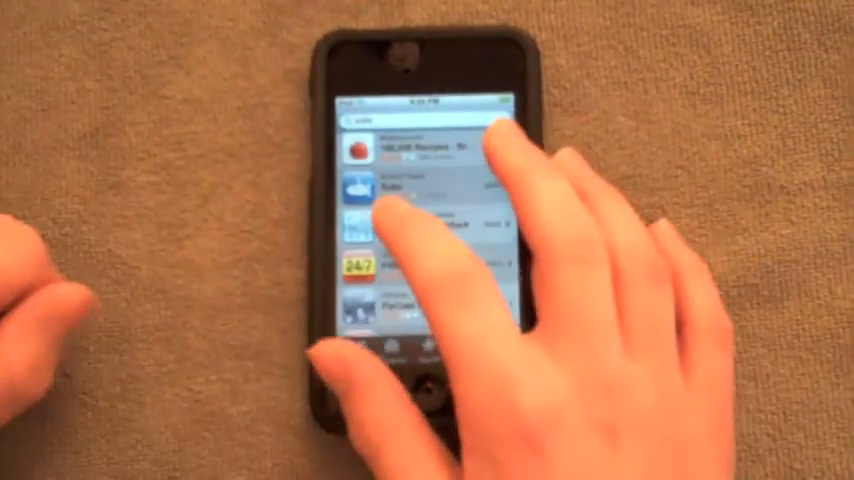
- Open the Subs app from the App Store search results for 'subs'
left_click(400, 180)
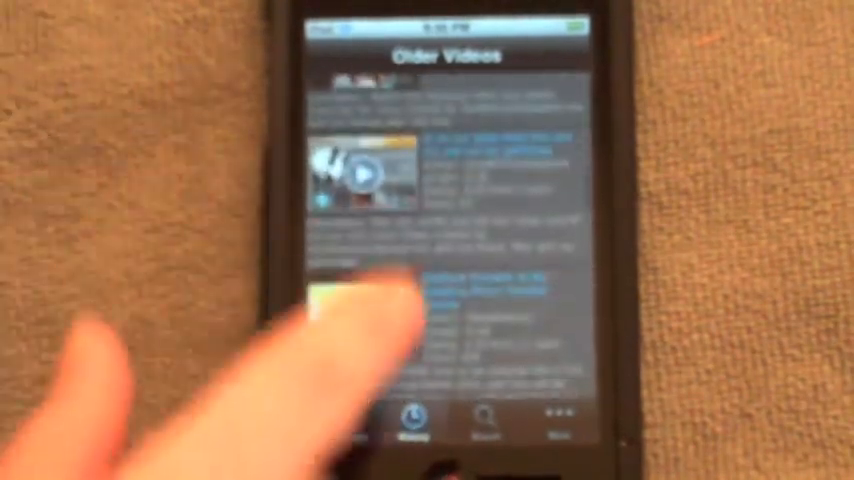
- Scroll through the Older Videos list of earlier subscription uploads
scroll("up", 3)
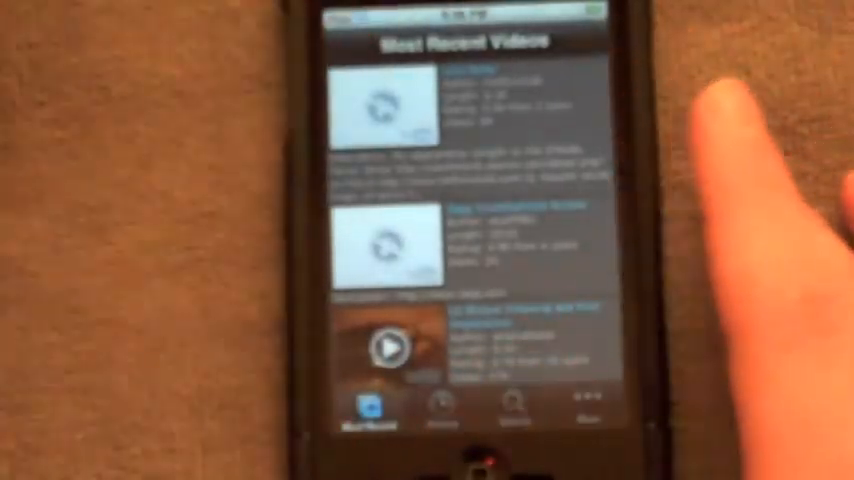
- Scroll down the Most Recent Videos list until lower entries' thumbnails load
scroll("down", 3)
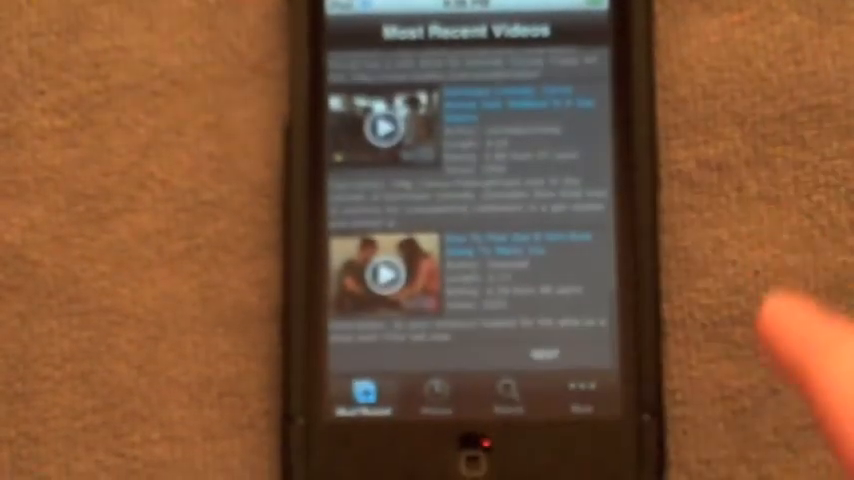